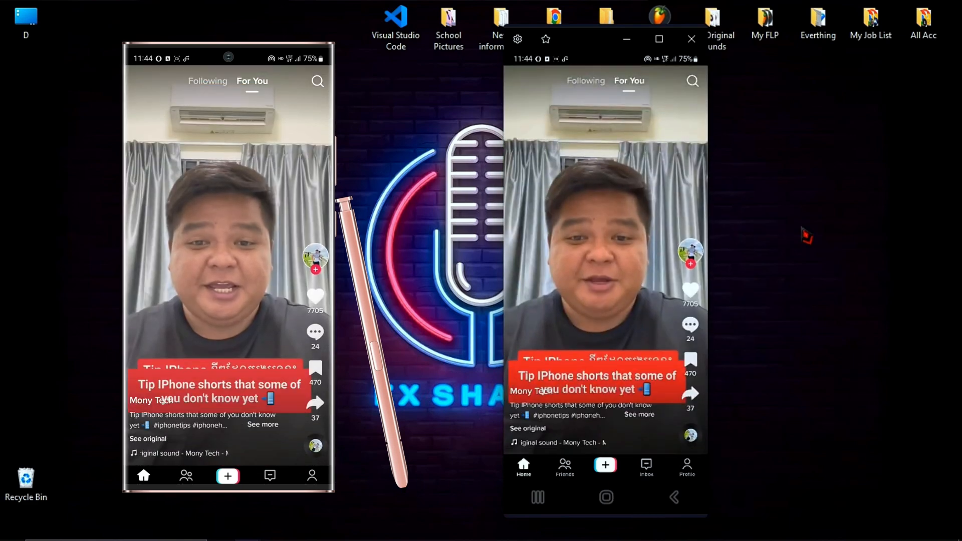
# Scroll TikTok on the mirrored phone and type a comment 'yuhughgugyhytrtrt' on the cat video.
pyautogui.scroll(3)
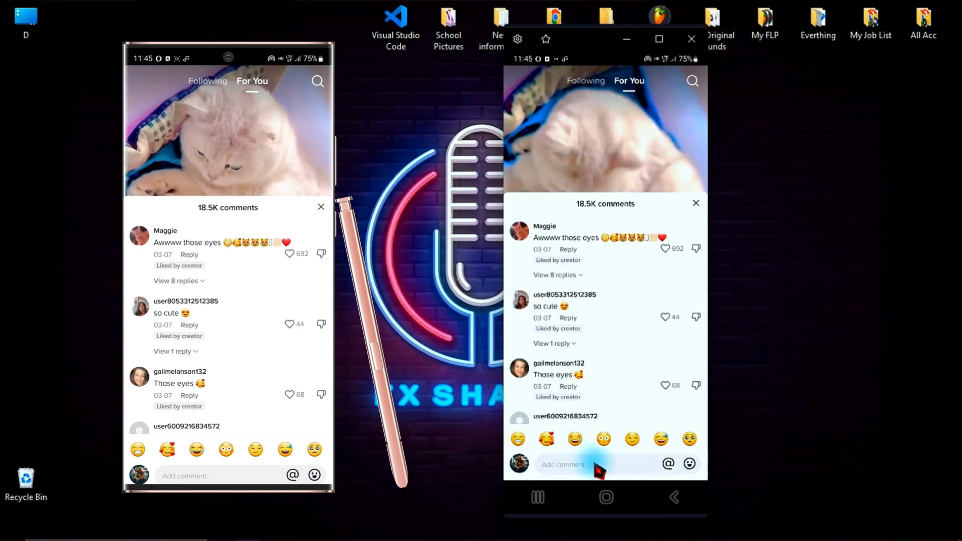
pyautogui.click(583, 463)
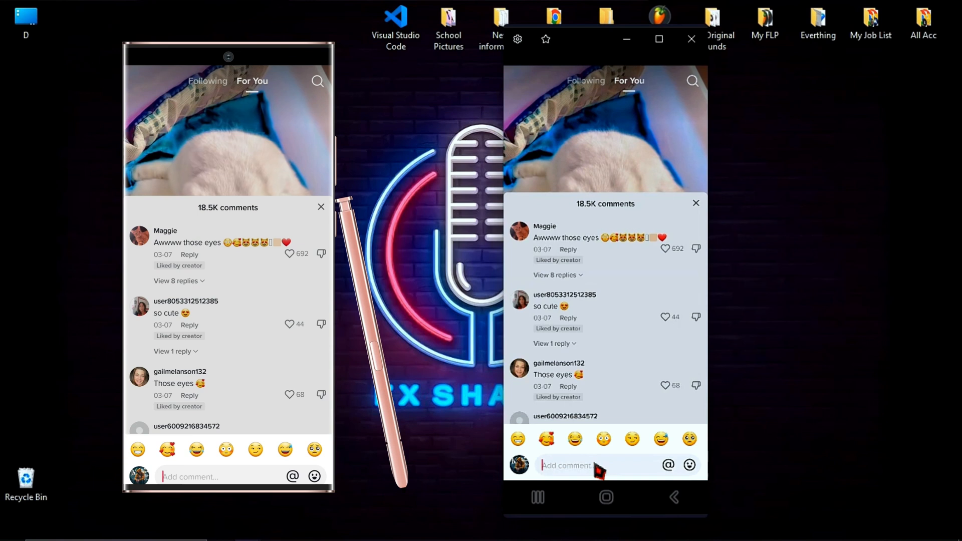
pyautogui.write('yuhughgugytytghffhtrggg')
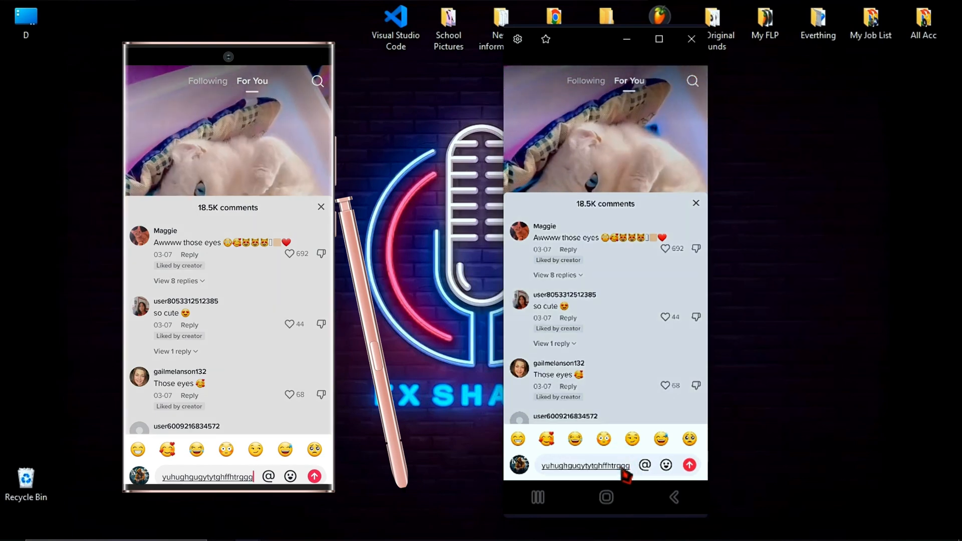
pyautogui.write('hytr')
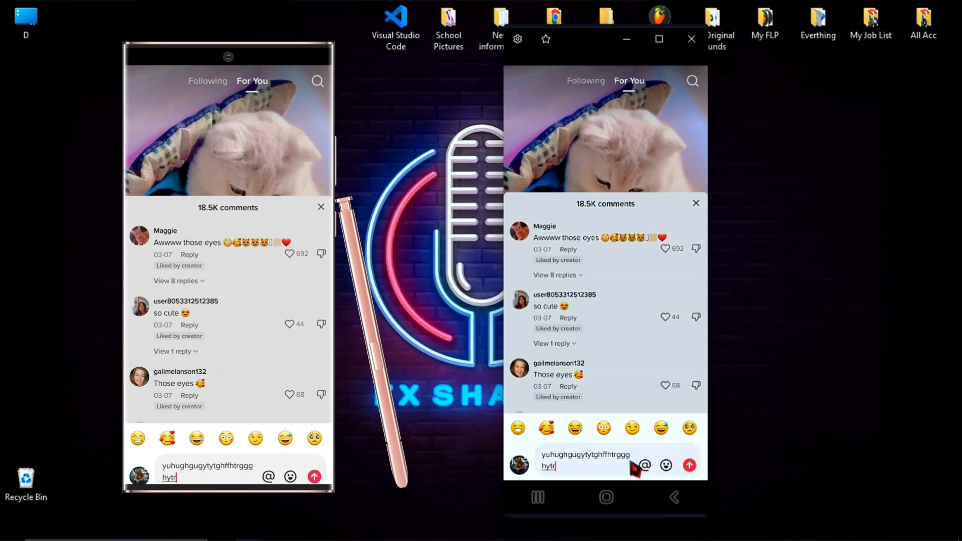
pyautogui.write('trt')
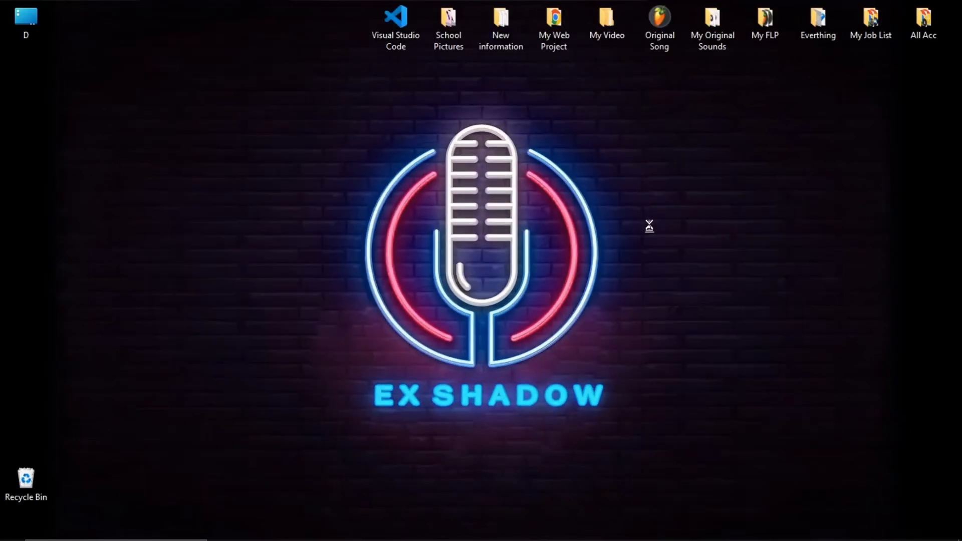
pyautogui.moveTo(159, 471)
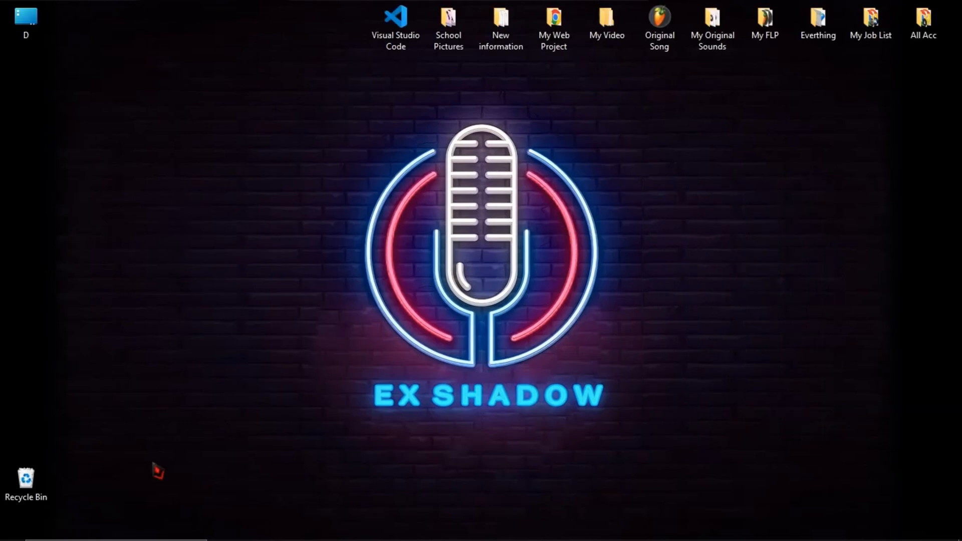
# Search Windows for 'Micr' and launch Microsoft Store from the results.
pyautogui.click(12, 529)
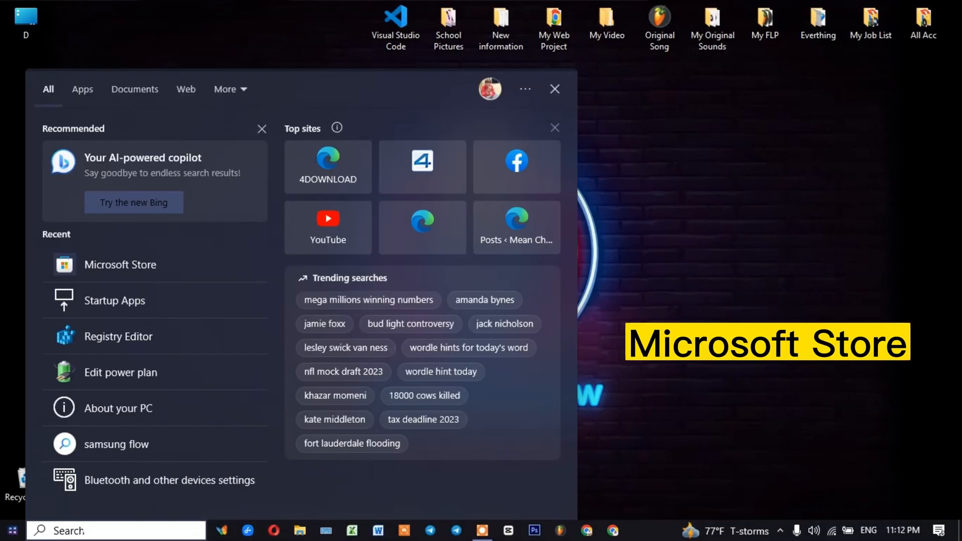
pyautogui.write('Micr')
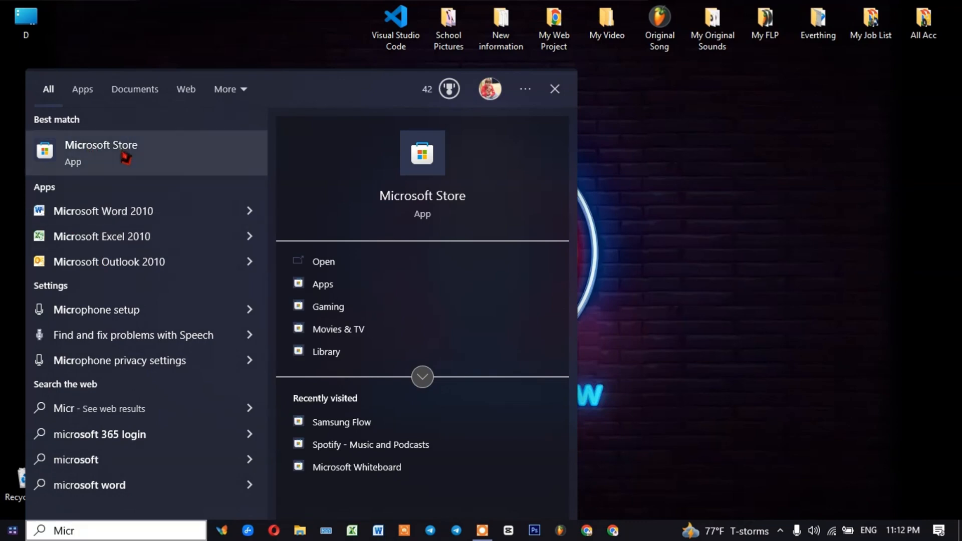
pyautogui.click(101, 152)
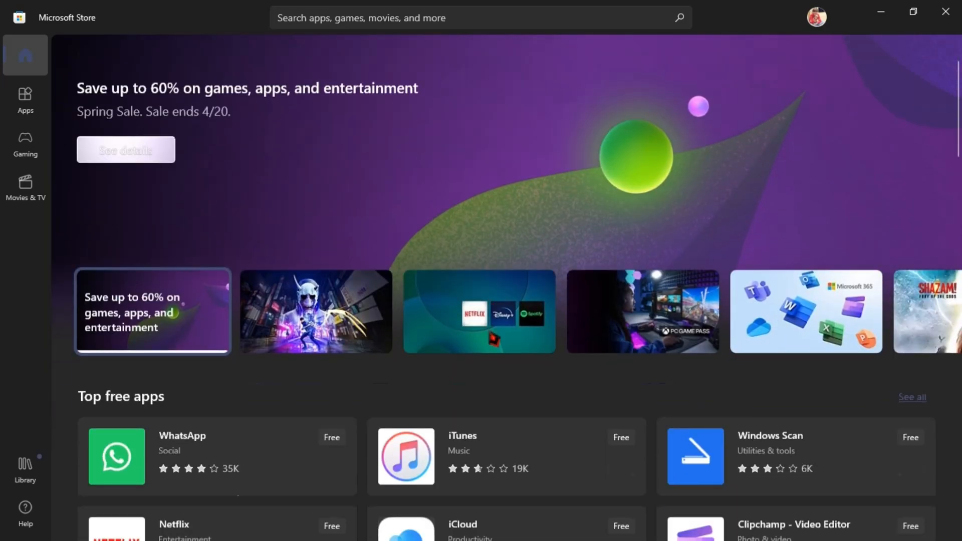
# Search the Store for 'Sa' and bring up the Samsung Flow app page, shown as installed.
pyautogui.scroll(-3)
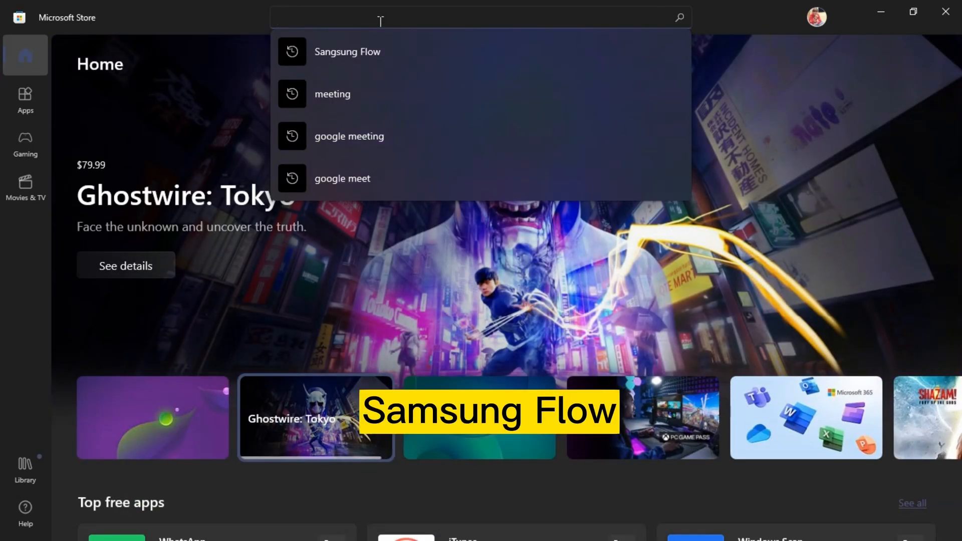
pyautogui.write('Samsung Flow')
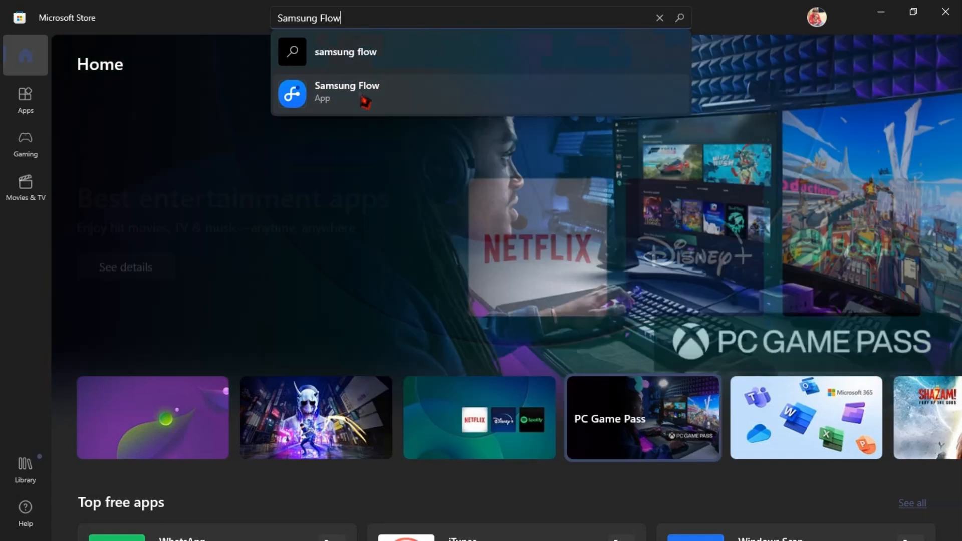
pyautogui.click(345, 91)
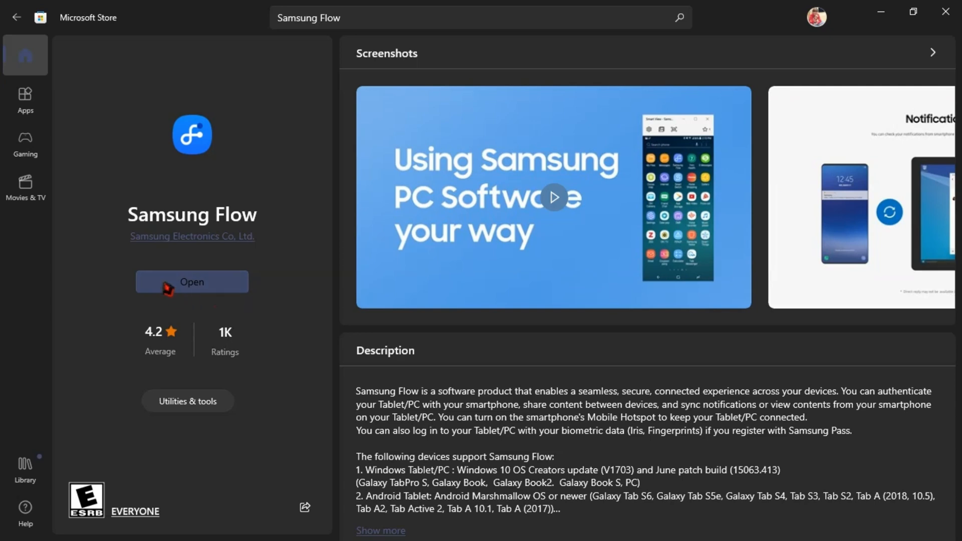
pyautogui.moveTo(203, 277)
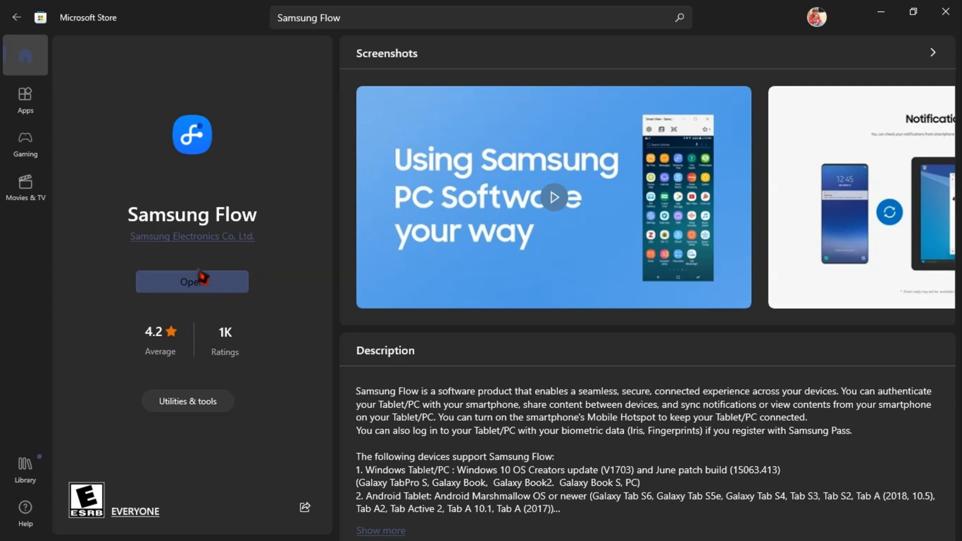
pyautogui.moveTo(211, 284)
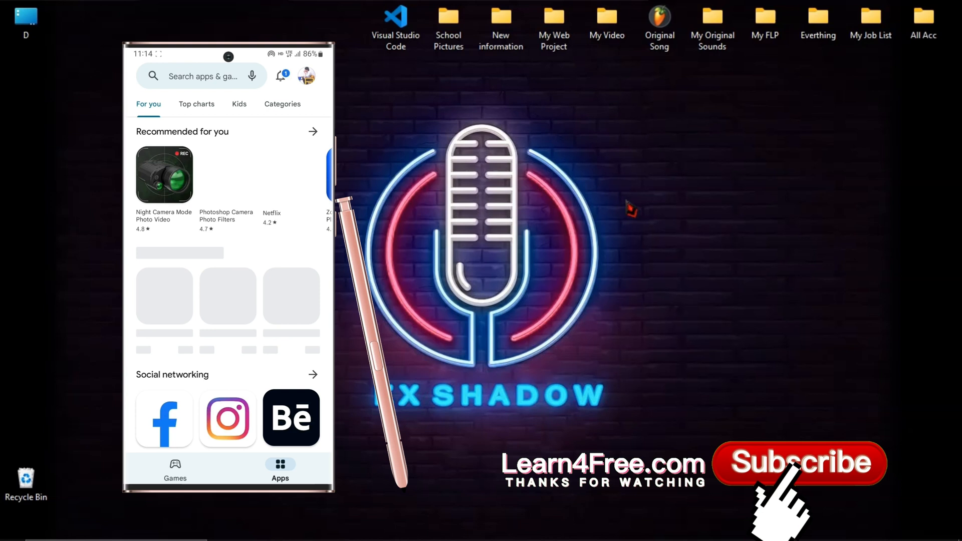
# Search Play Store for 'samsung flow' and install the app on the phone.
pyautogui.click(202, 76)
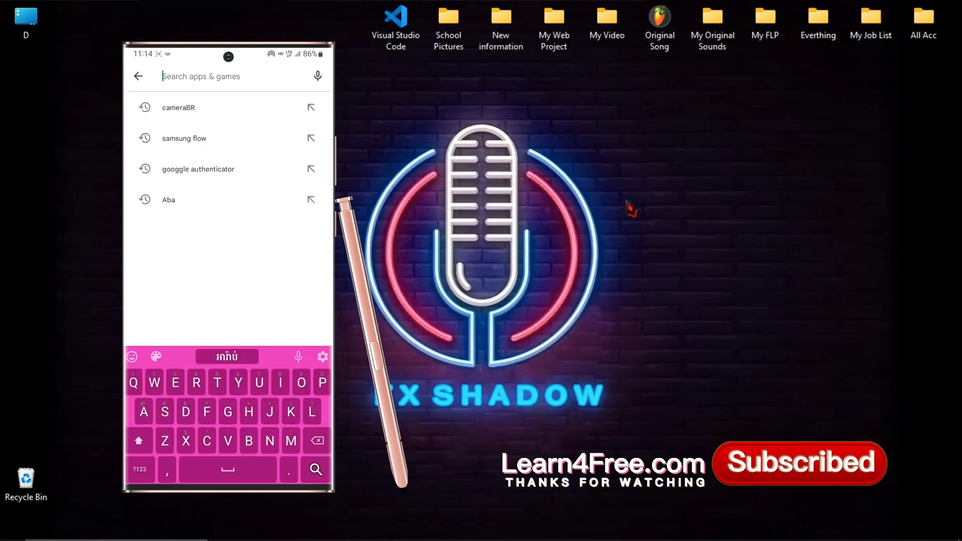
pyautogui.write('sam')
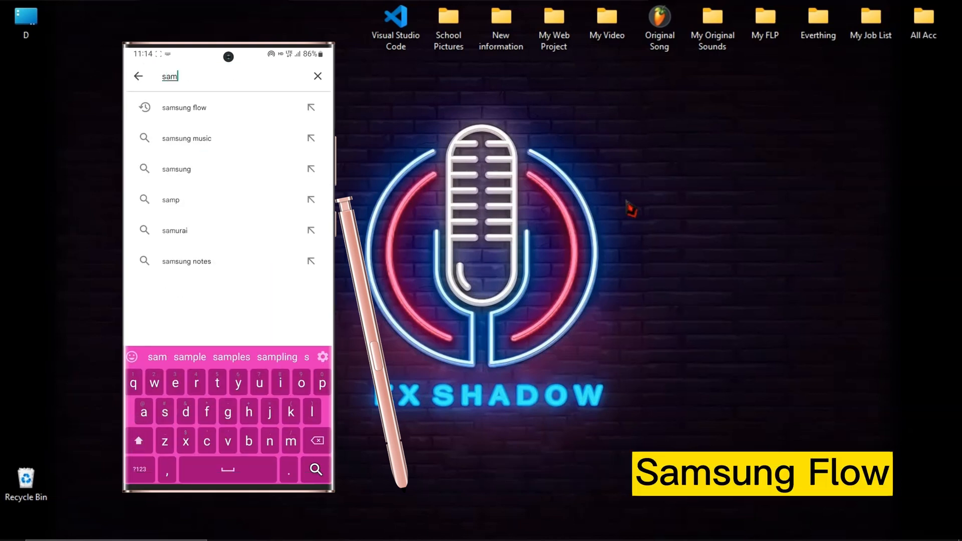
pyautogui.click(227, 411)
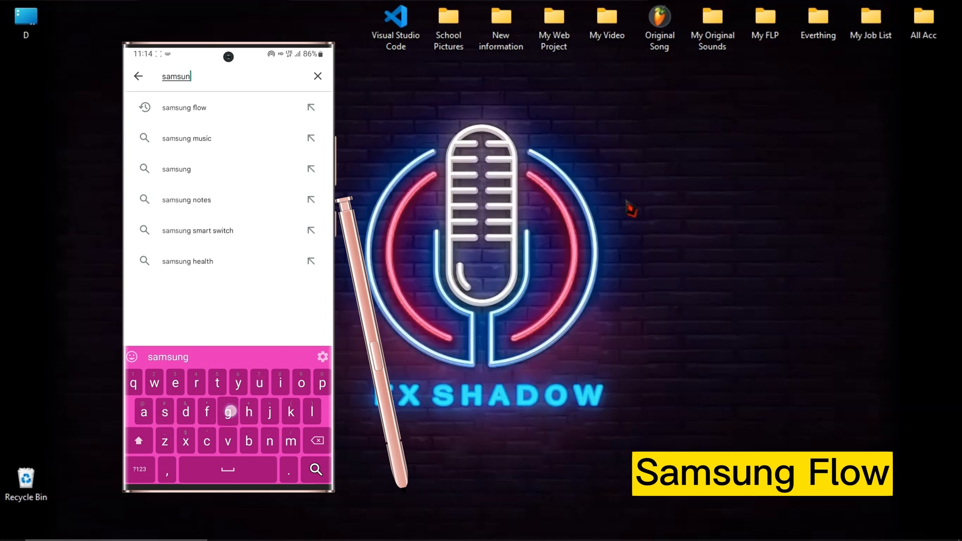
pyautogui.write('flow')
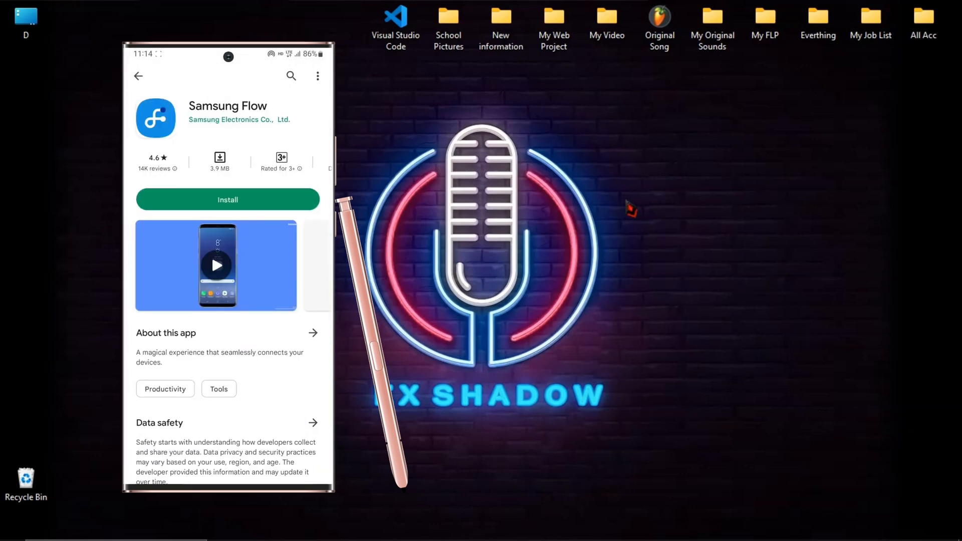
pyautogui.click(228, 200)
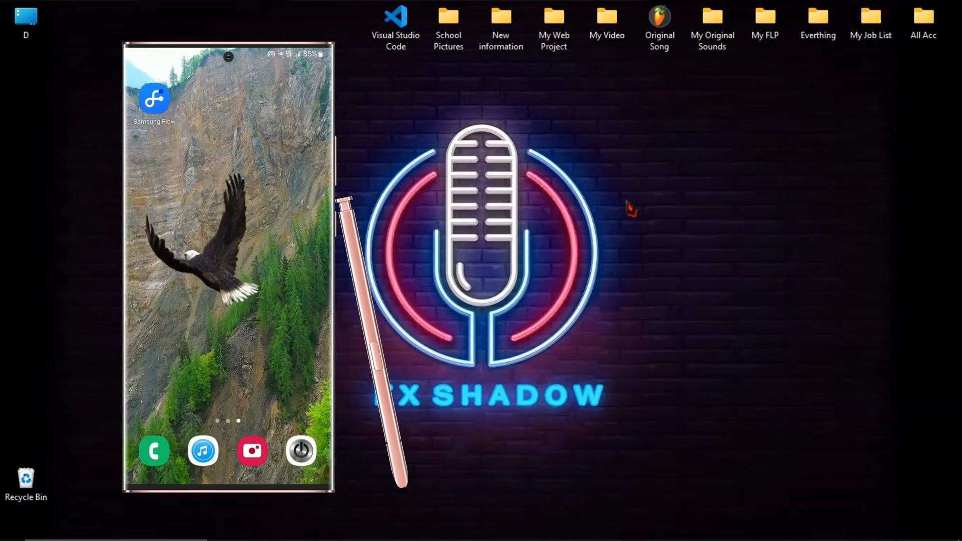
# Launch Samsung Flow on the phone and accept the terms to continue setup.
pyautogui.click(154, 99)
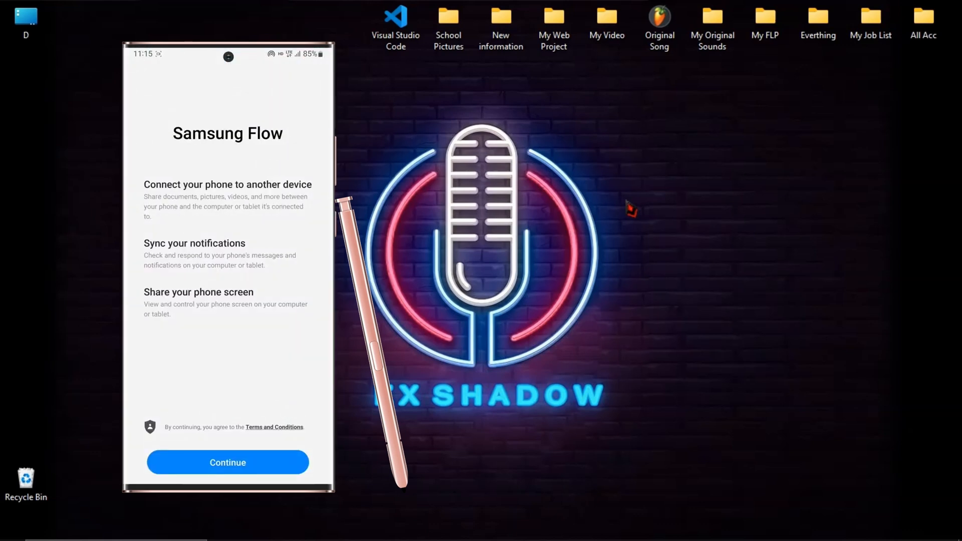
pyautogui.click(228, 462)
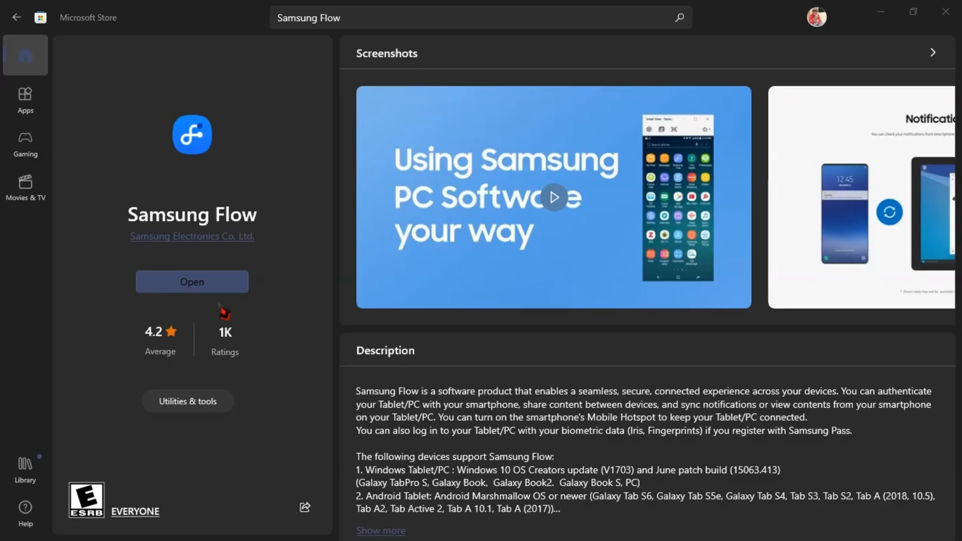
# Launch Samsung Flow on the PC, start pairing, and confirm the matching passkey on phone and PC.
pyautogui.click(191, 282)
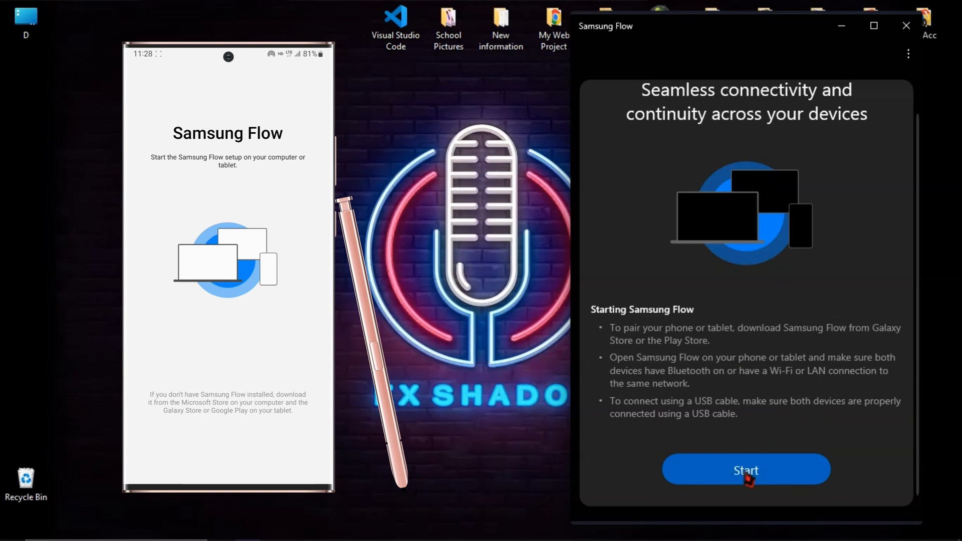
pyautogui.click(746, 469)
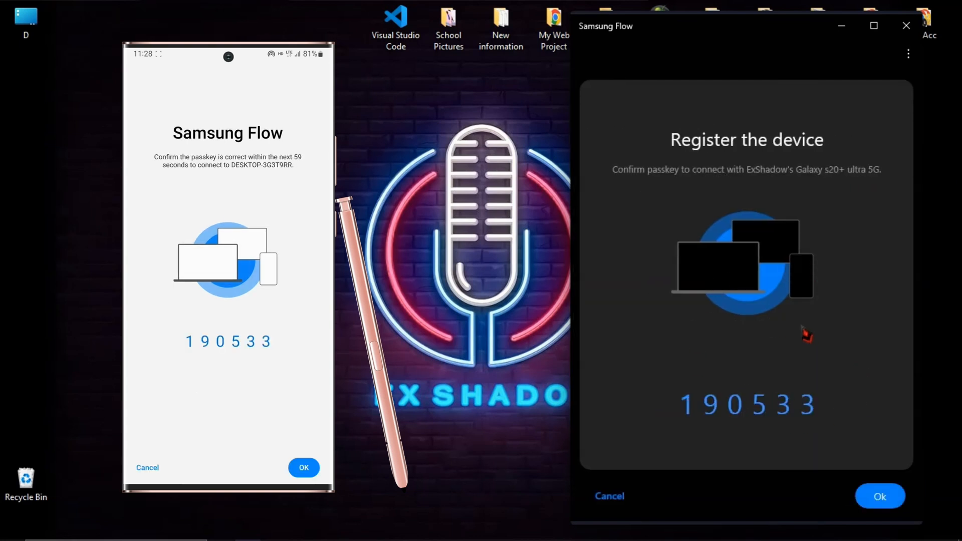
pyautogui.click(302, 468)
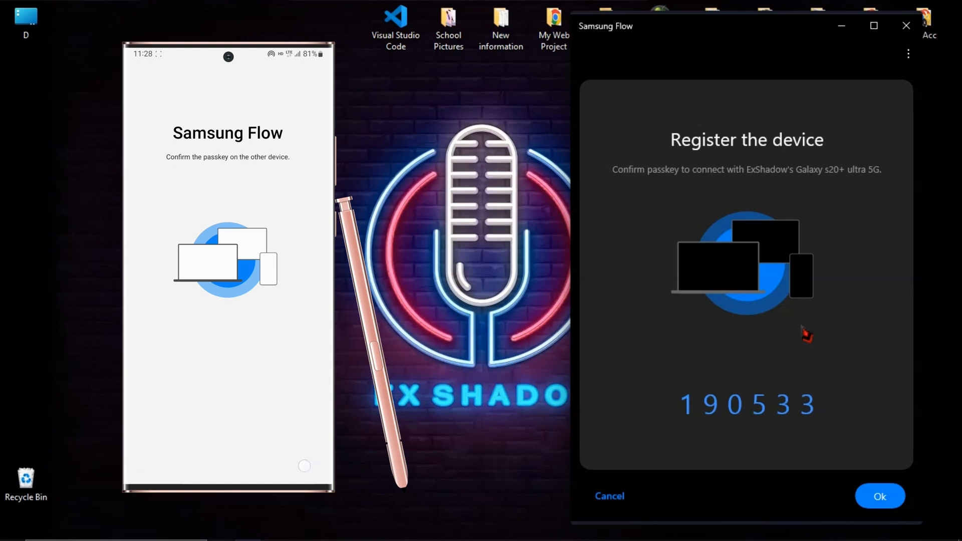
pyautogui.moveTo(870, 491)
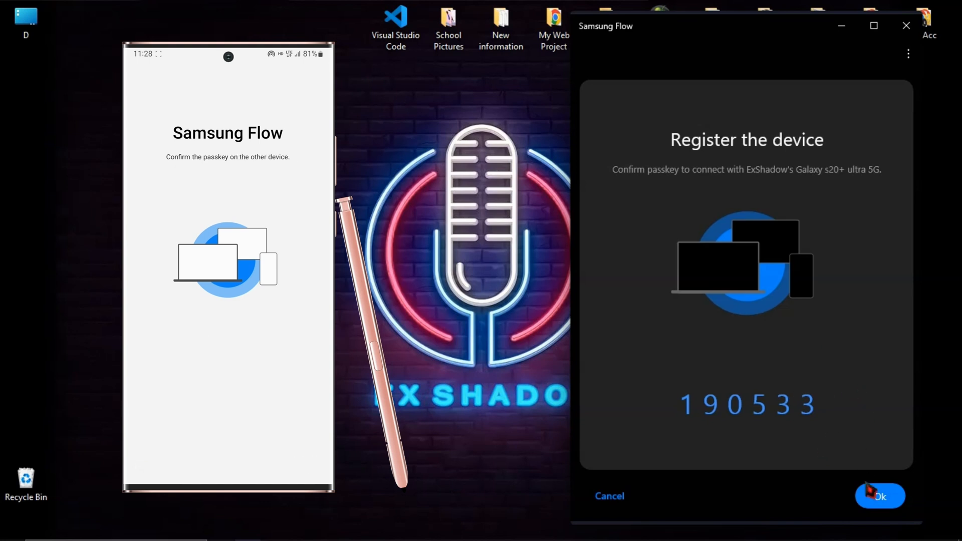
pyautogui.click(879, 496)
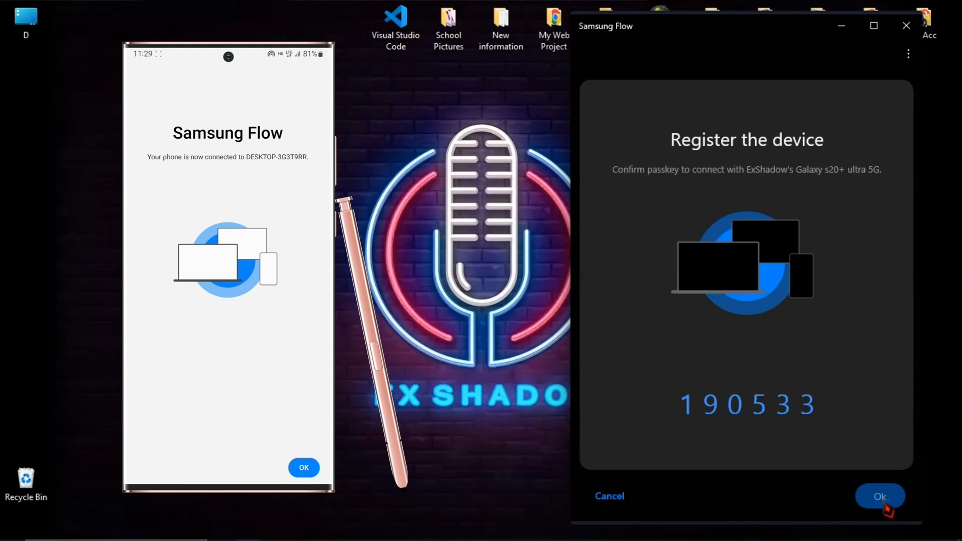
pyautogui.click(880, 496)
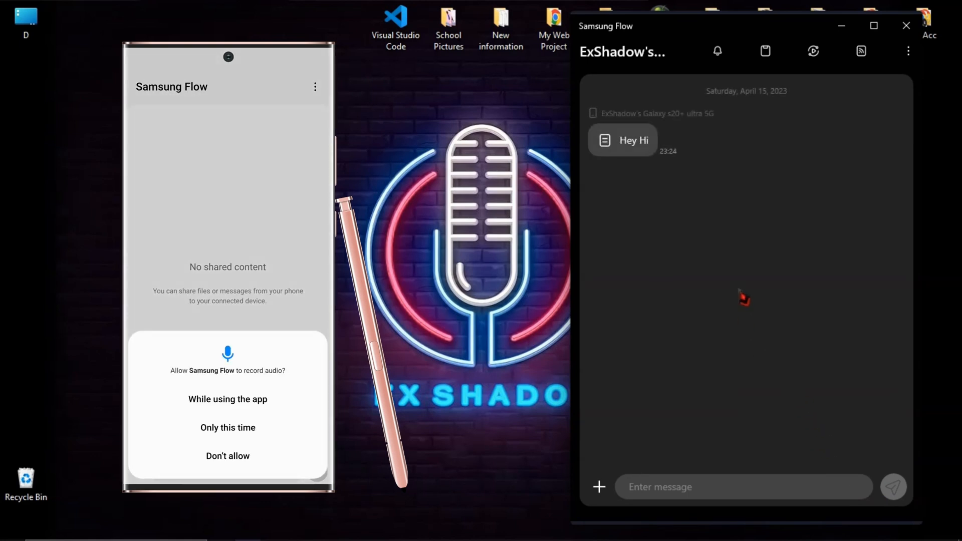
# Allow audio recording while using the app and switch on notification access for Samsung Flow.
pyautogui.click(227, 400)
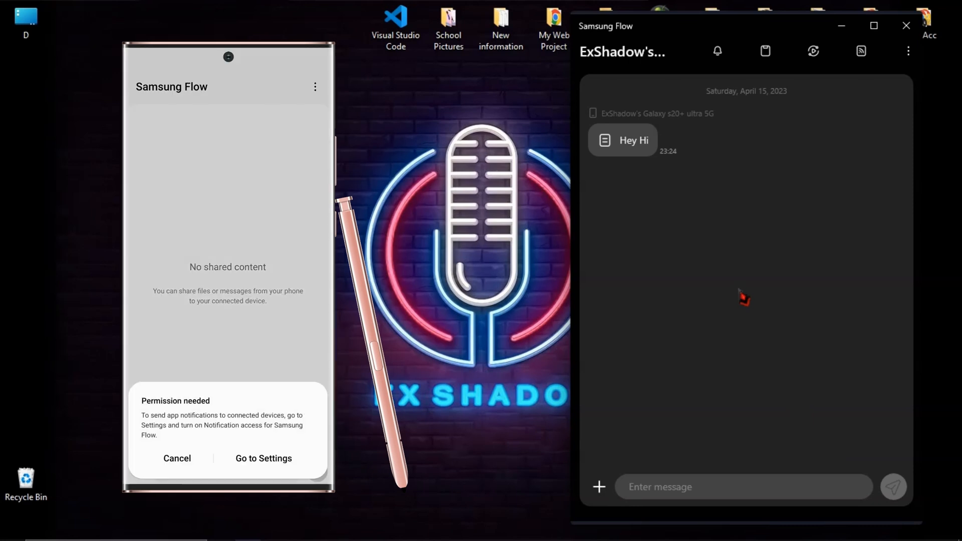
pyautogui.click(264, 458)
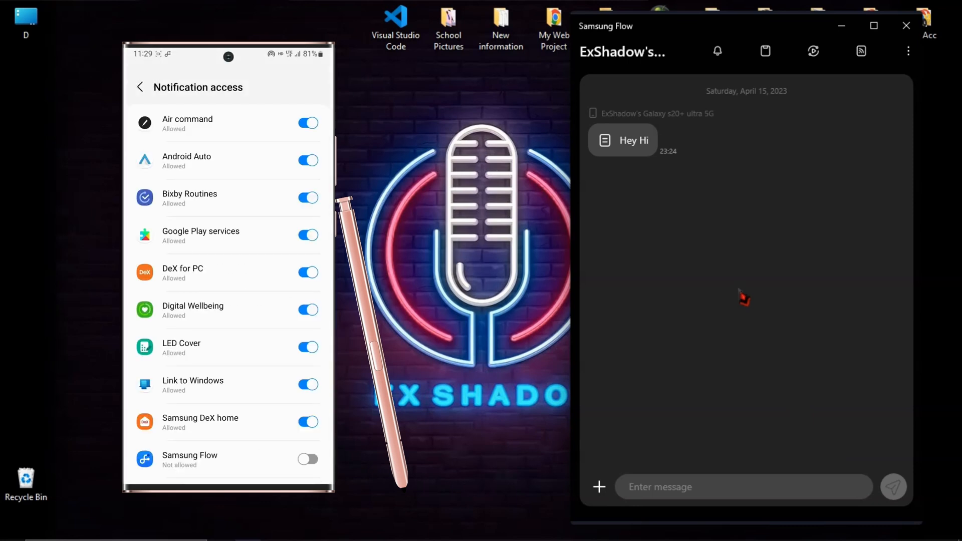
pyautogui.click(307, 458)
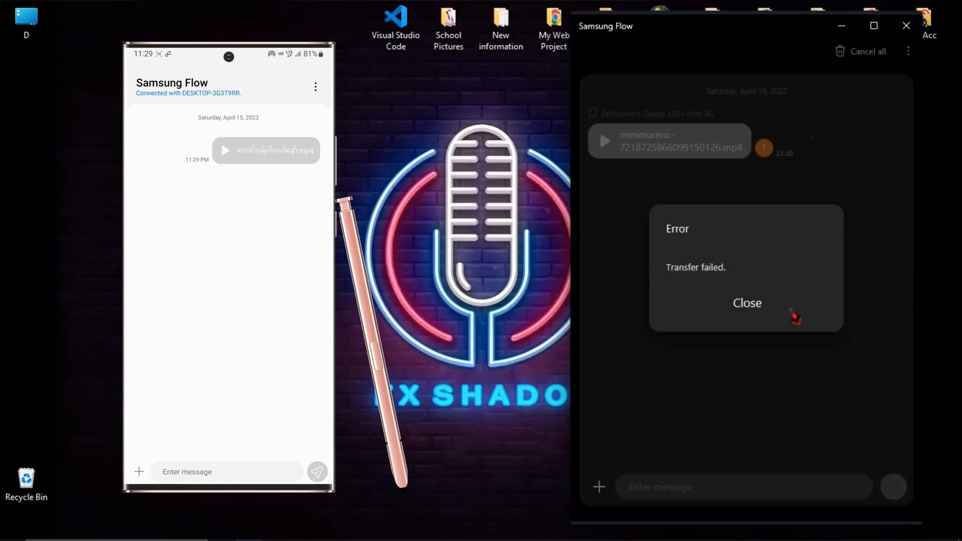
# In Settings, change the connection method to Wi-Fi or LAN and accept the prompt on the phone.
pyautogui.click(745, 303)
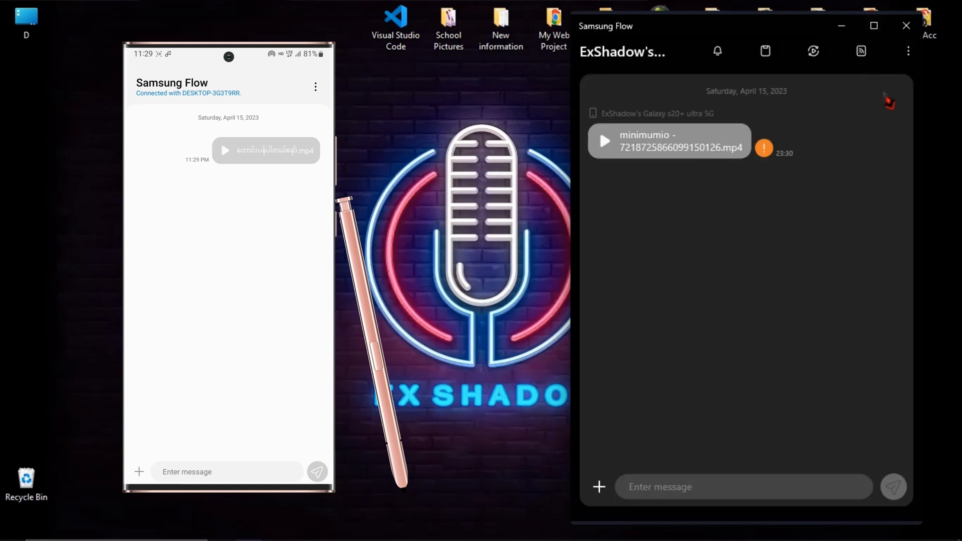
pyautogui.click(908, 51)
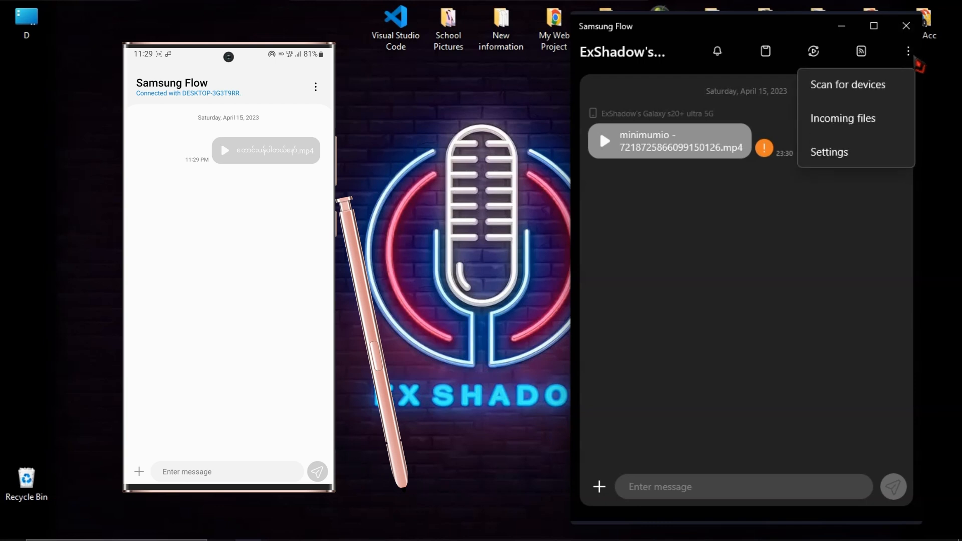
pyautogui.moveTo(841, 167)
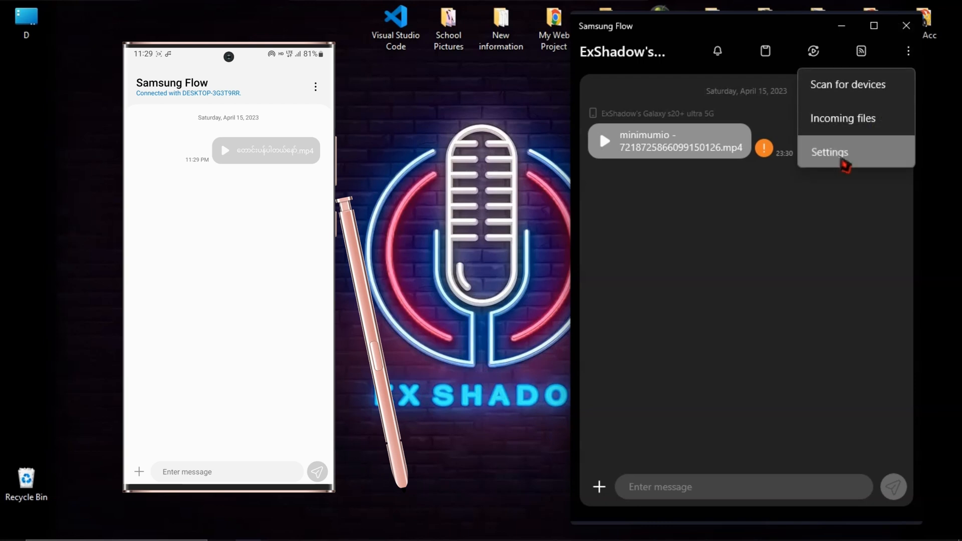
pyautogui.click(829, 152)
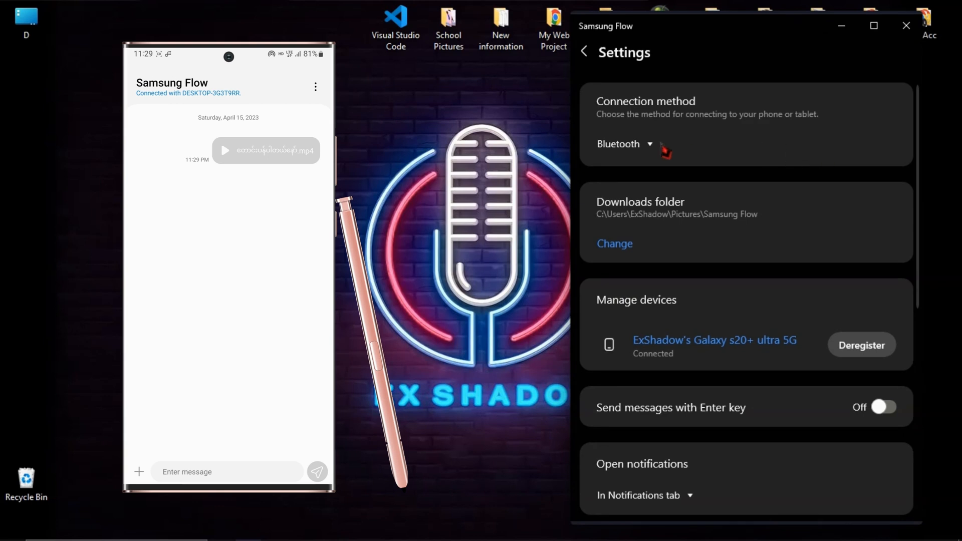
pyautogui.click(622, 143)
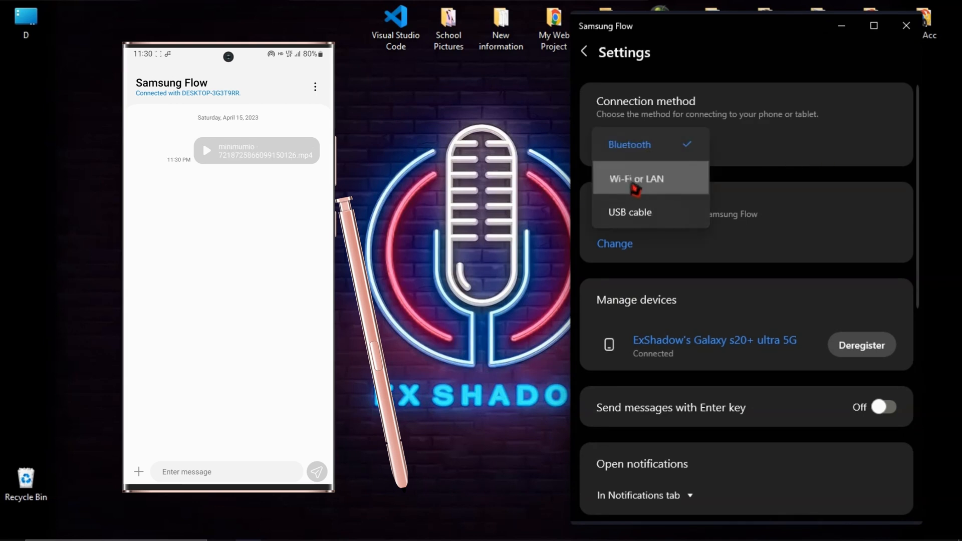
pyautogui.click(632, 178)
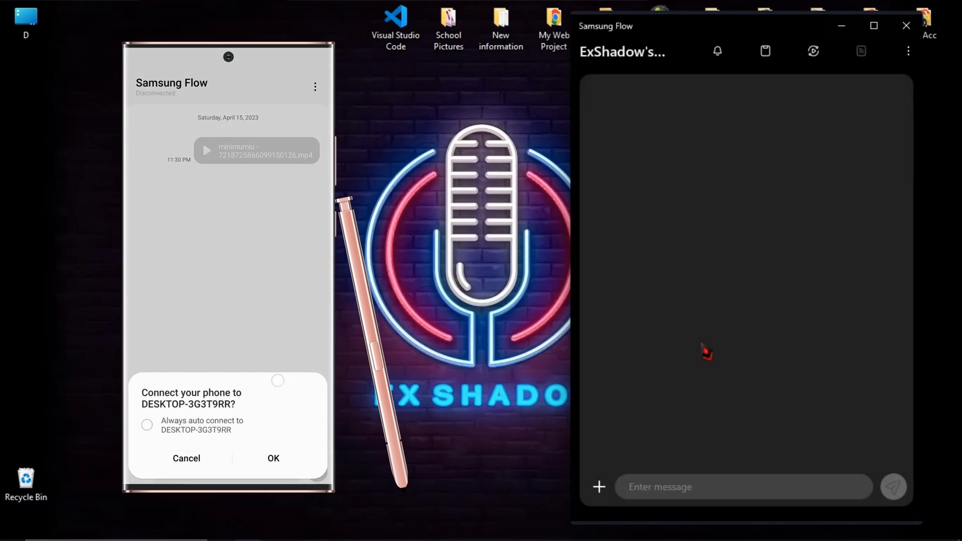
pyautogui.click(273, 458)
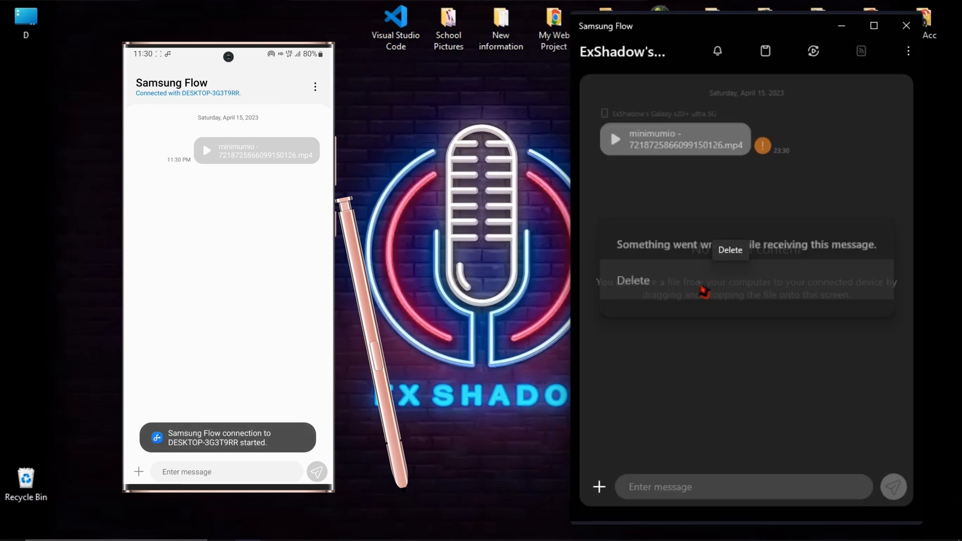
pyautogui.click(729, 250)
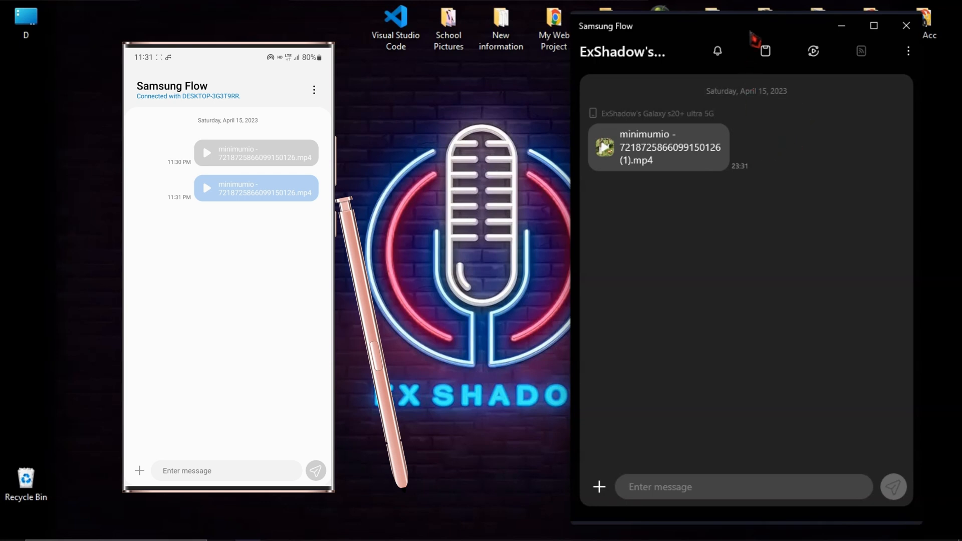
pyautogui.moveTo(812, 51)
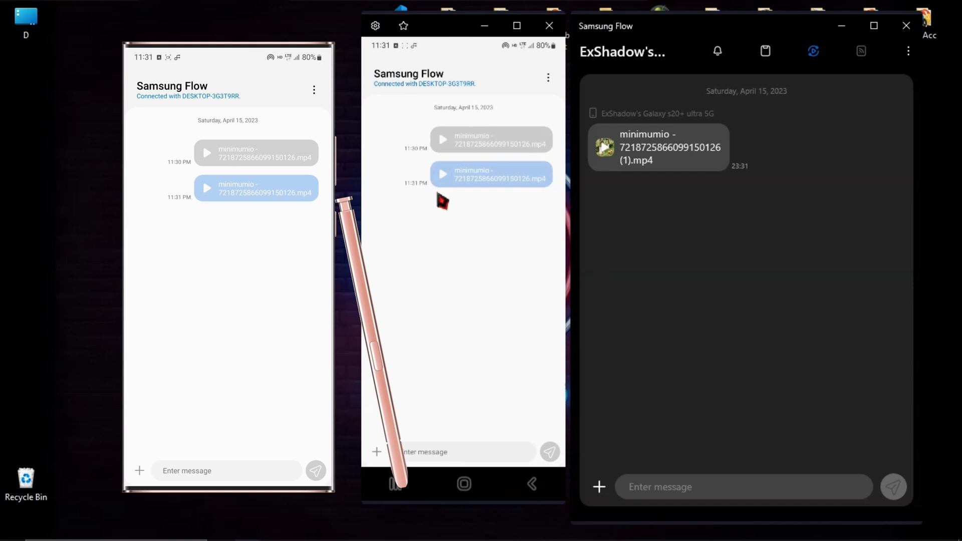
# Delete all shared video messages from the phone's Samsung Flow chat via the mirrored screen.
pyautogui.rightClick(442, 201)
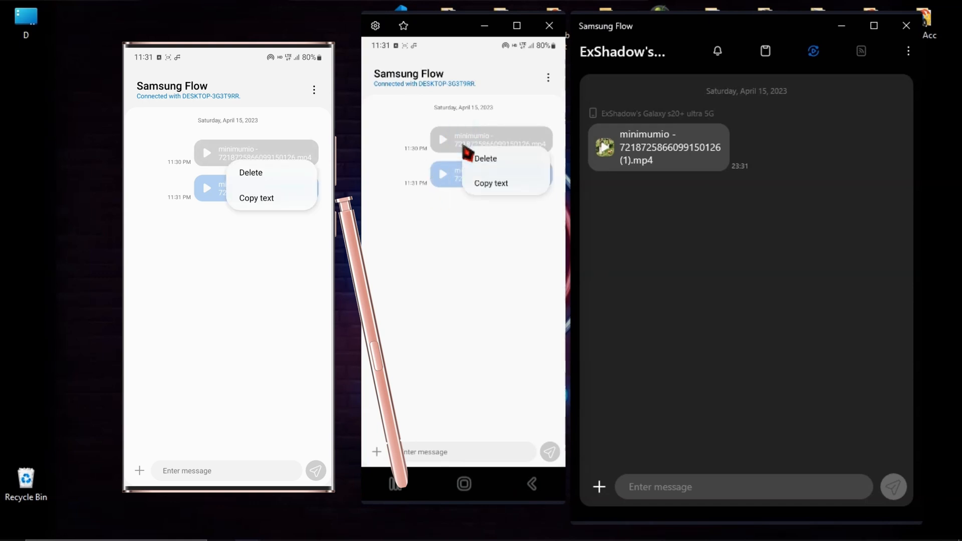
pyautogui.click(485, 158)
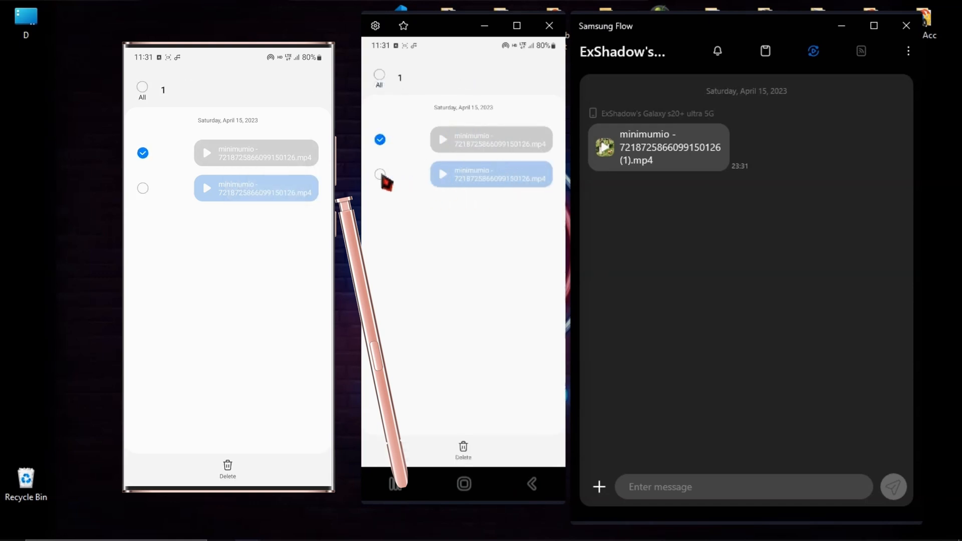
pyautogui.click(381, 174)
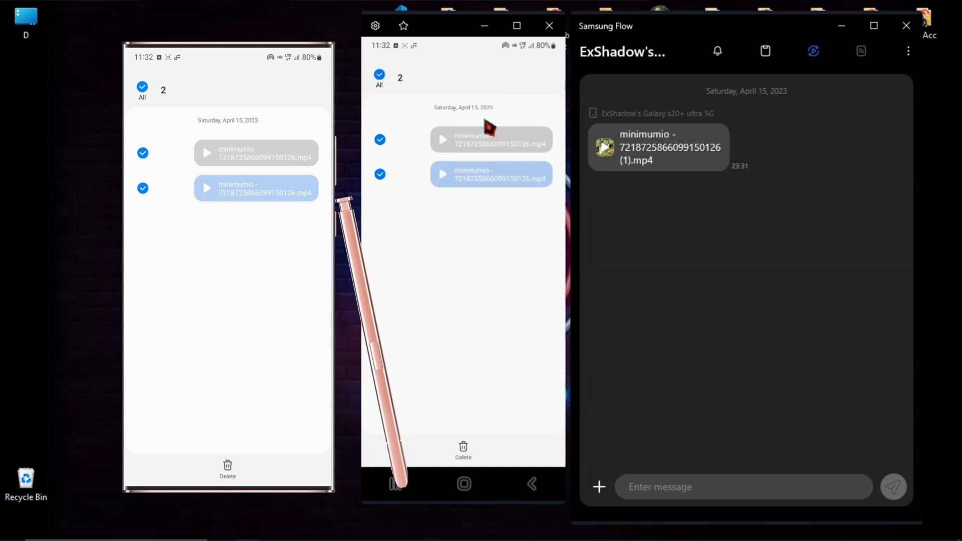
pyautogui.click(463, 446)
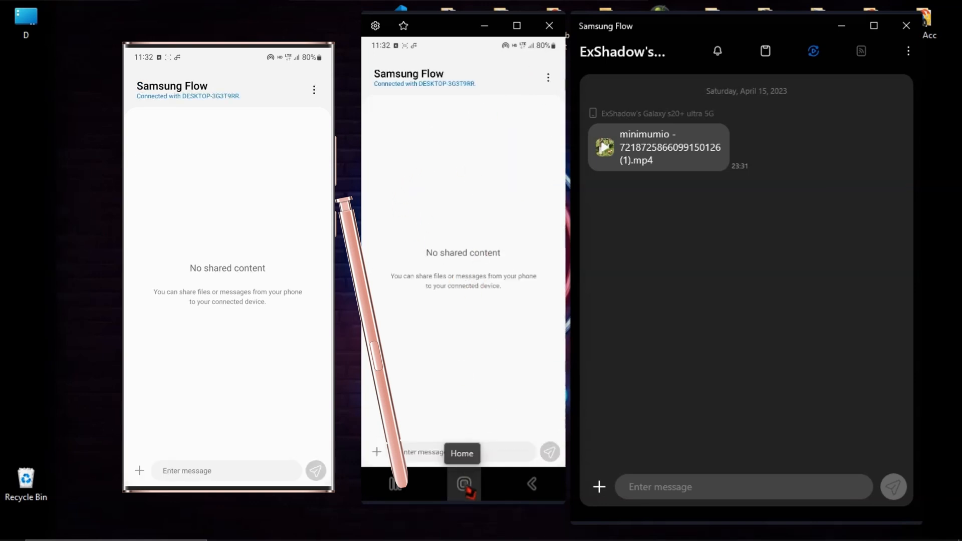
# Browse TikTok on the mirrored phone, type the comment 'hieigjruytruy', then return to the home screen.
pyautogui.click(462, 484)
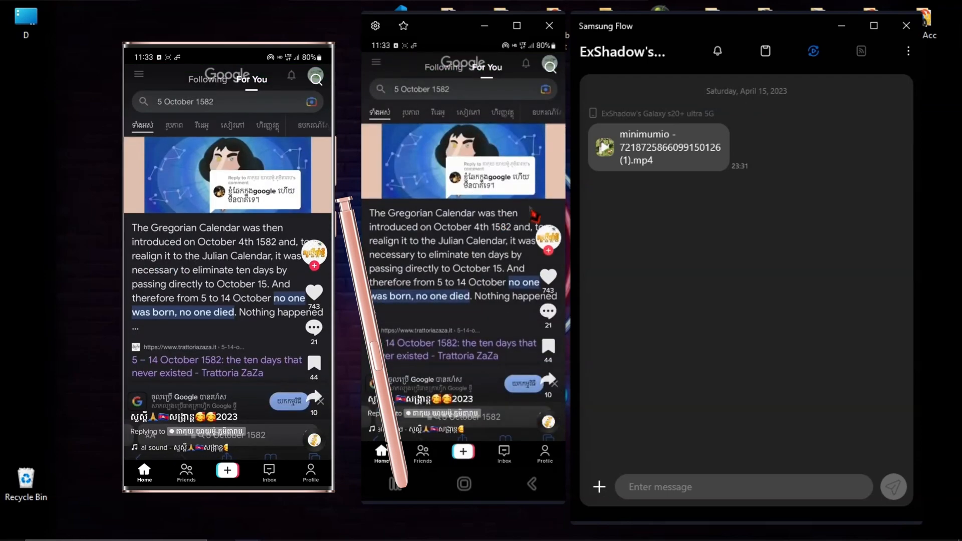
pyautogui.click(314, 316)
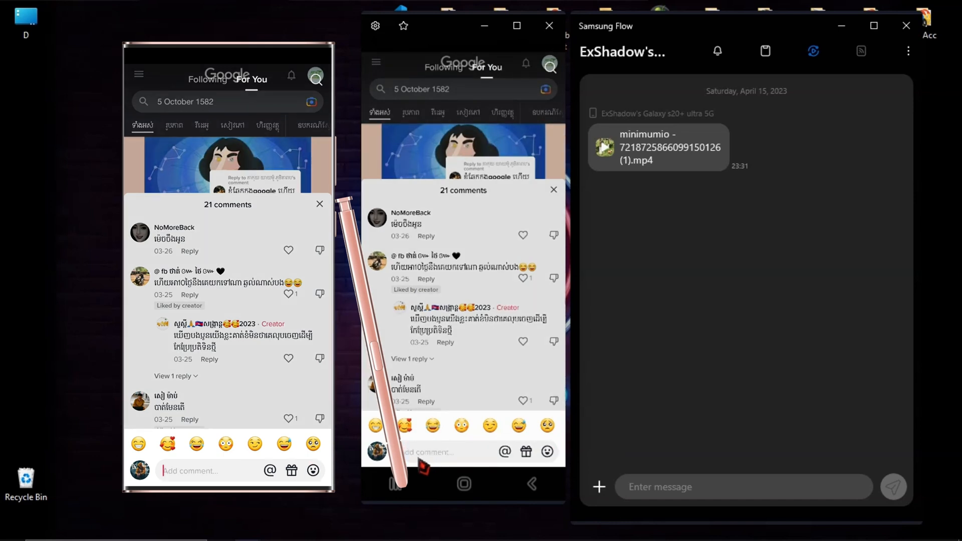
pyautogui.write('hieigjruytruy')
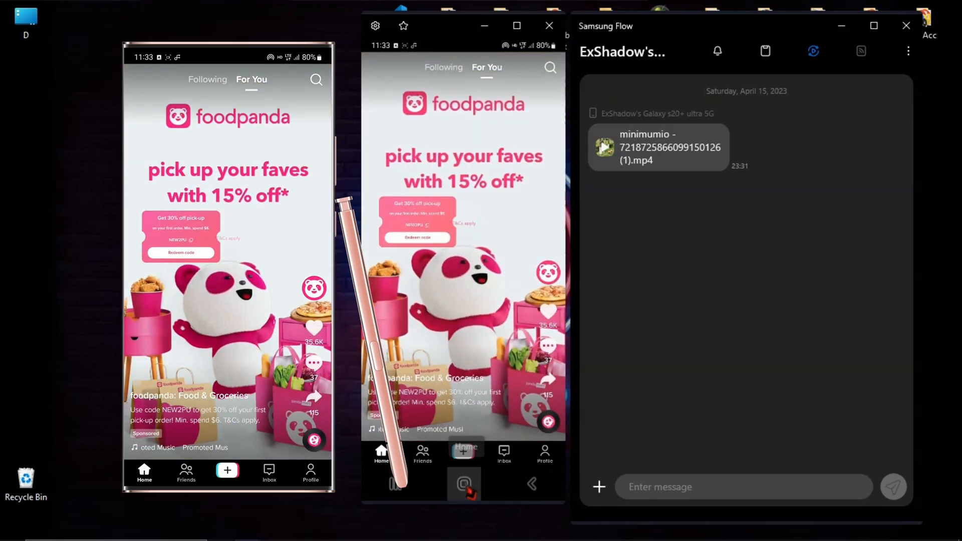
pyautogui.click(464, 484)
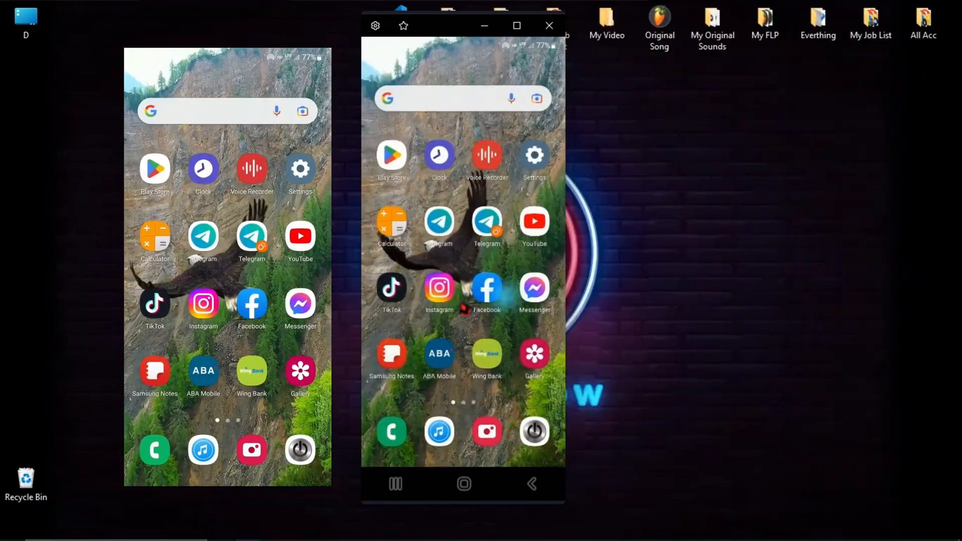
# In Free Fire, view the Day 2 newbie reward, reach the lobby, and maximize the mirrored screen.
pyautogui.hscroll(-3)
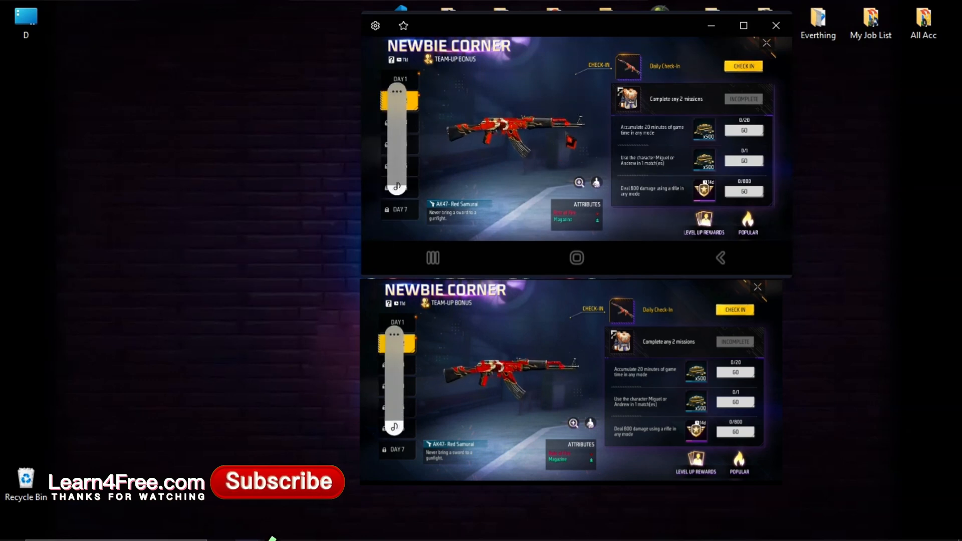
pyautogui.click(399, 100)
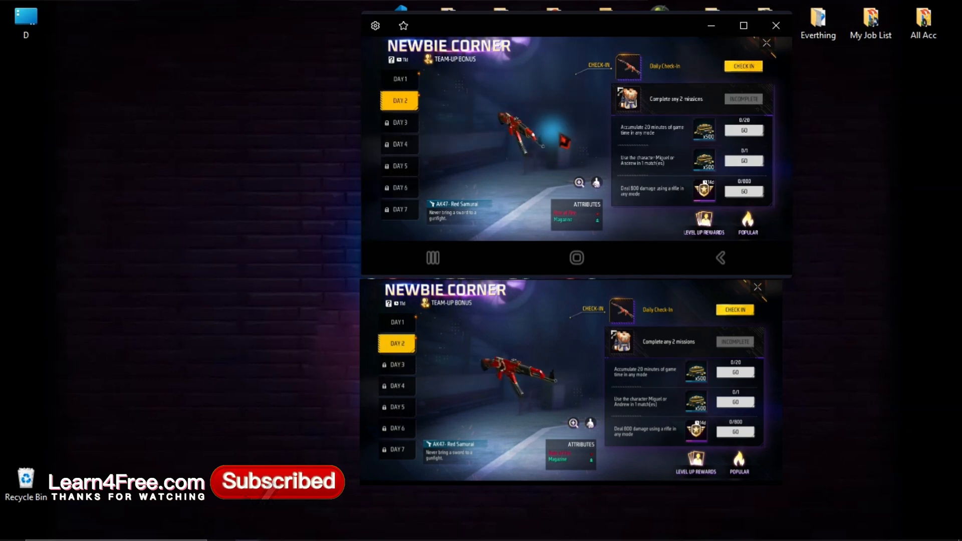
pyautogui.click(766, 43)
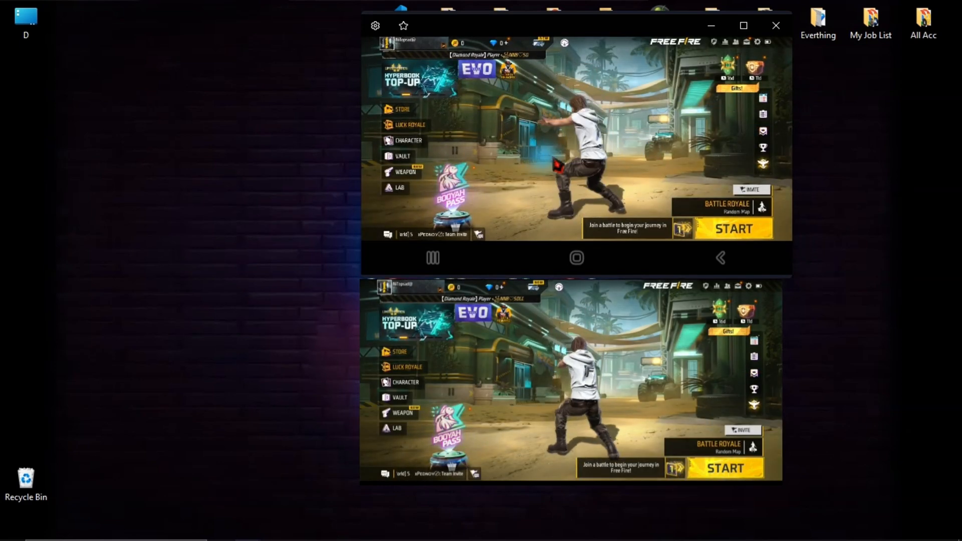
pyautogui.click(743, 25)
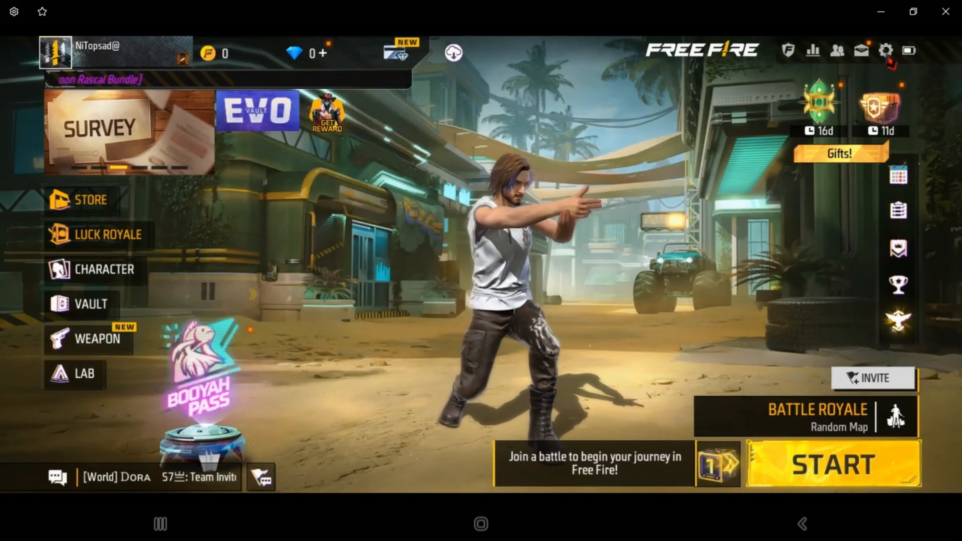
pyautogui.click(884, 51)
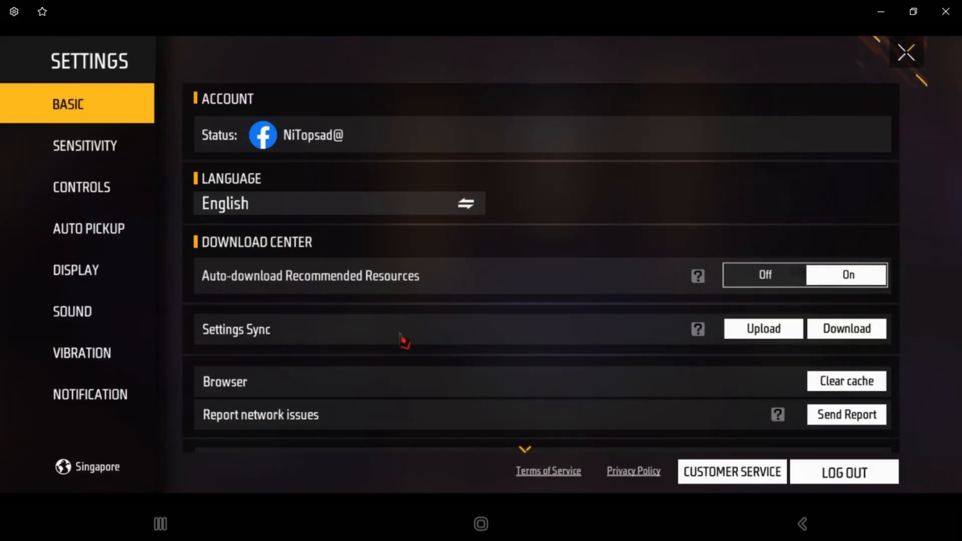
pyautogui.click(89, 228)
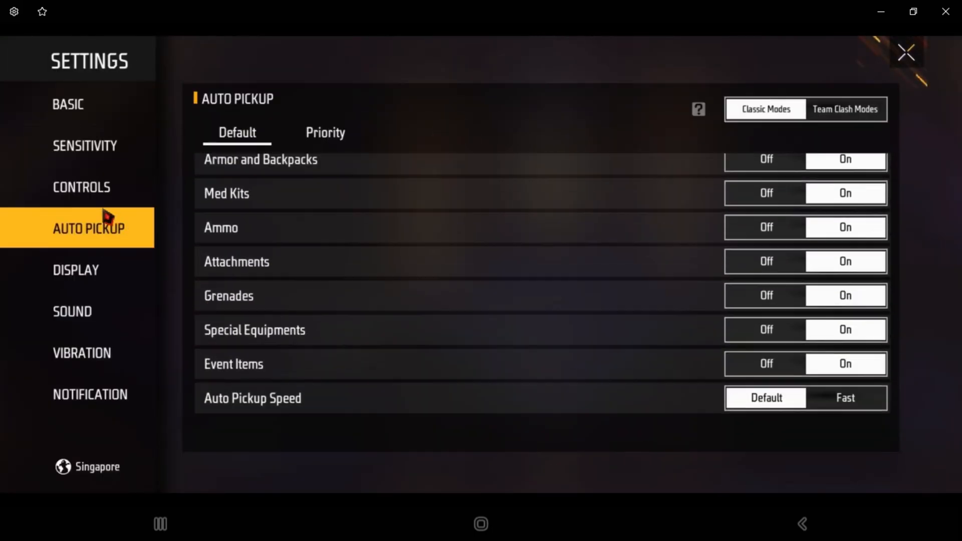
pyautogui.click(81, 187)
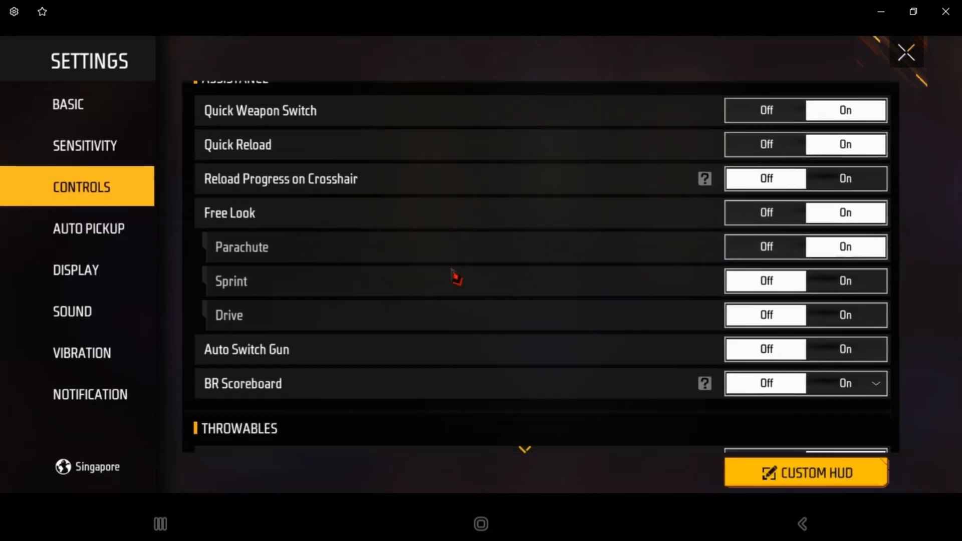
pyautogui.scroll(-3)
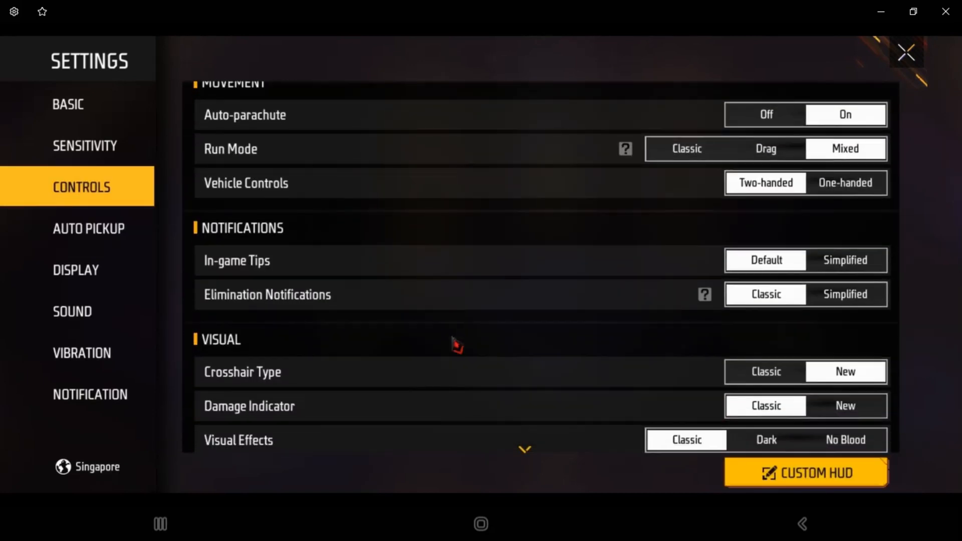
pyautogui.scroll(-3)
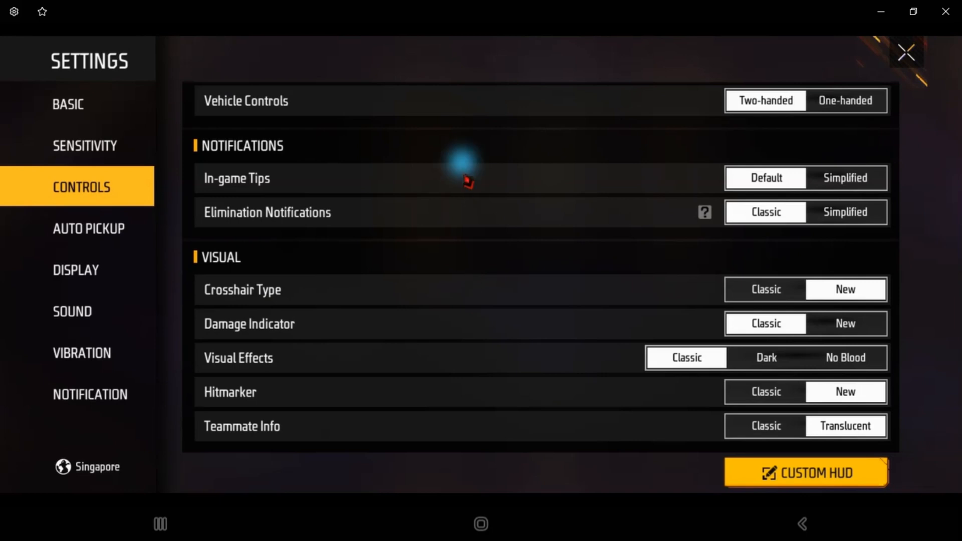
pyautogui.click(89, 394)
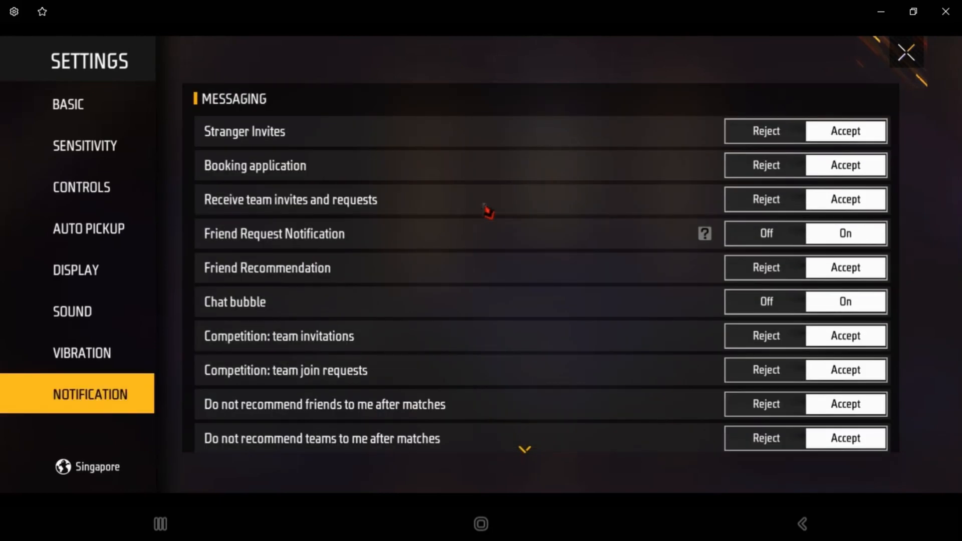
pyautogui.scroll(-3)
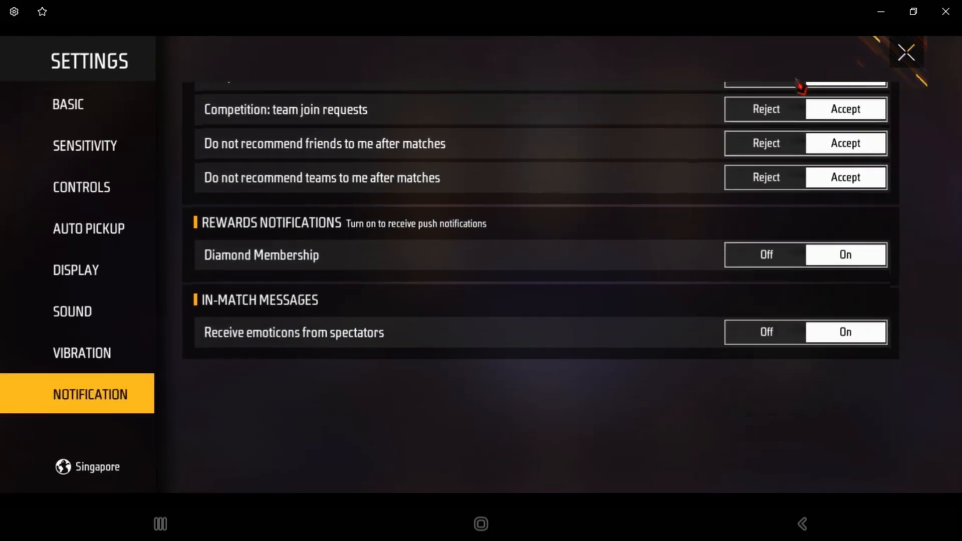
pyautogui.click(906, 53)
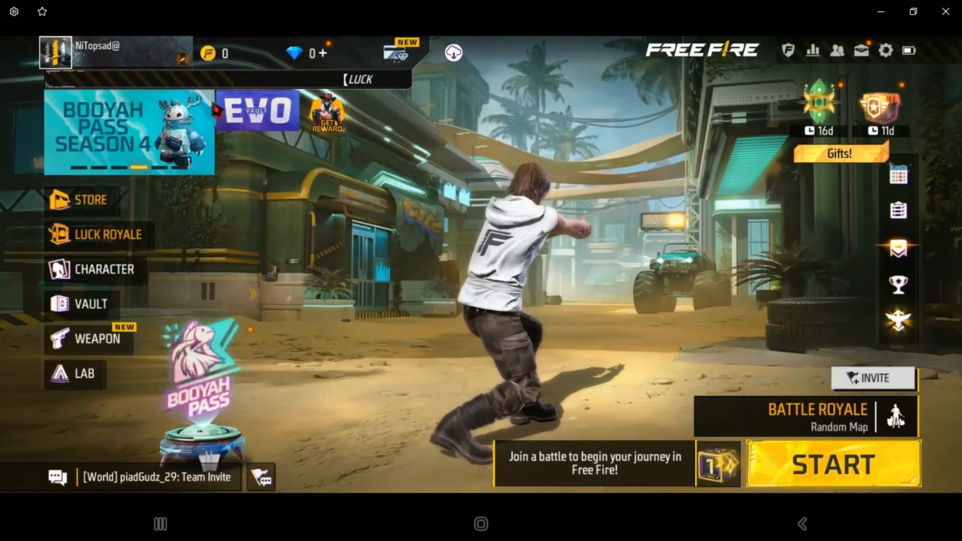
pyautogui.click(55, 52)
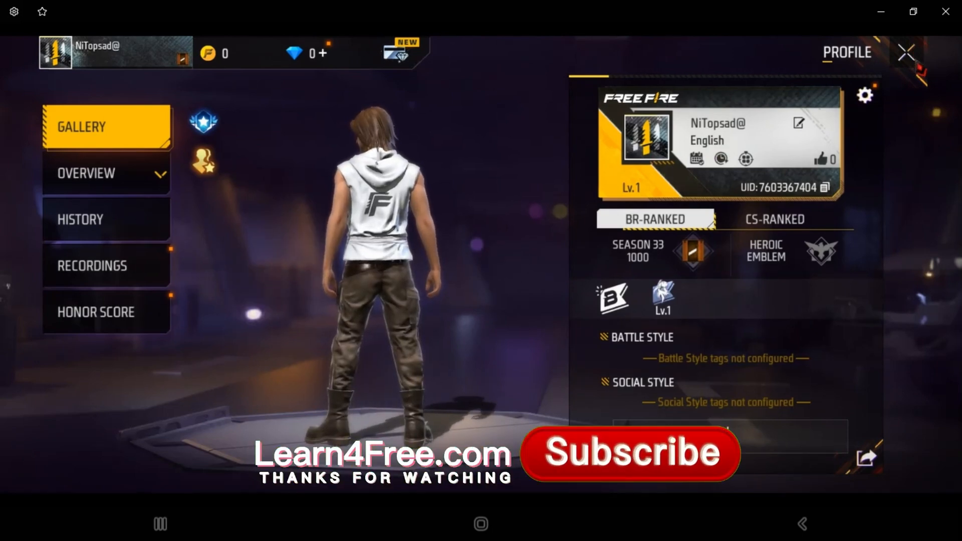
pyautogui.click(906, 53)
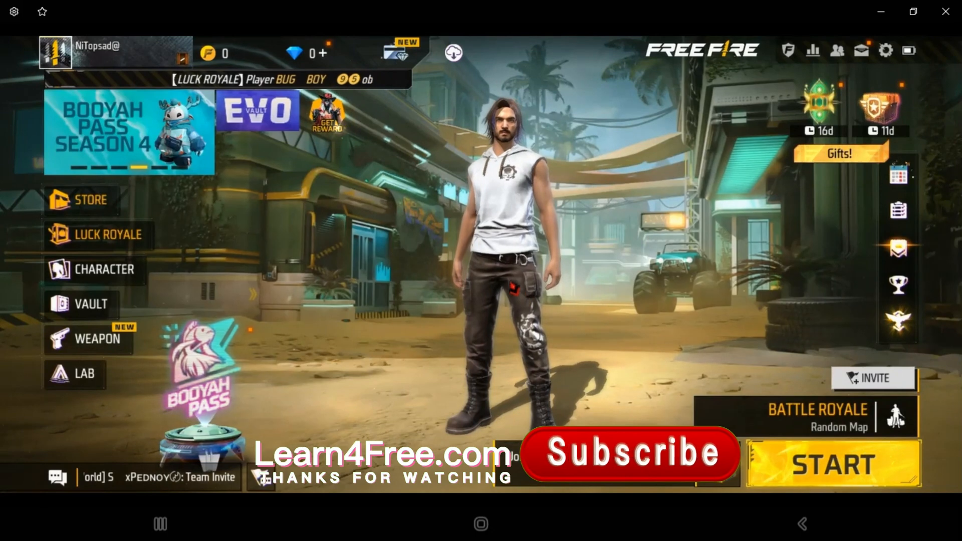